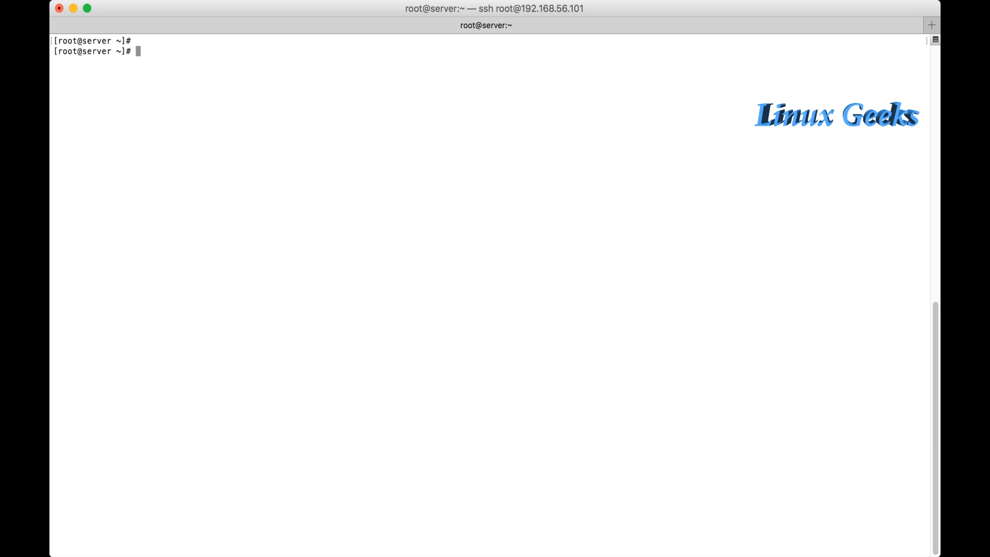
# List network device states (enp0s9 disconnected) and the available nmcli device subcommands
pyautogui.write('nmcli')
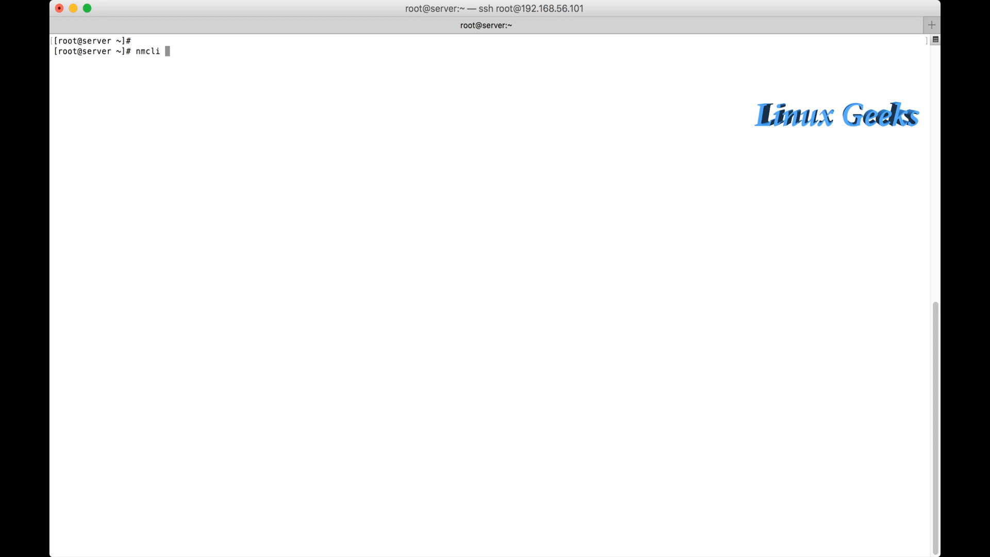
pyautogui.write('device')
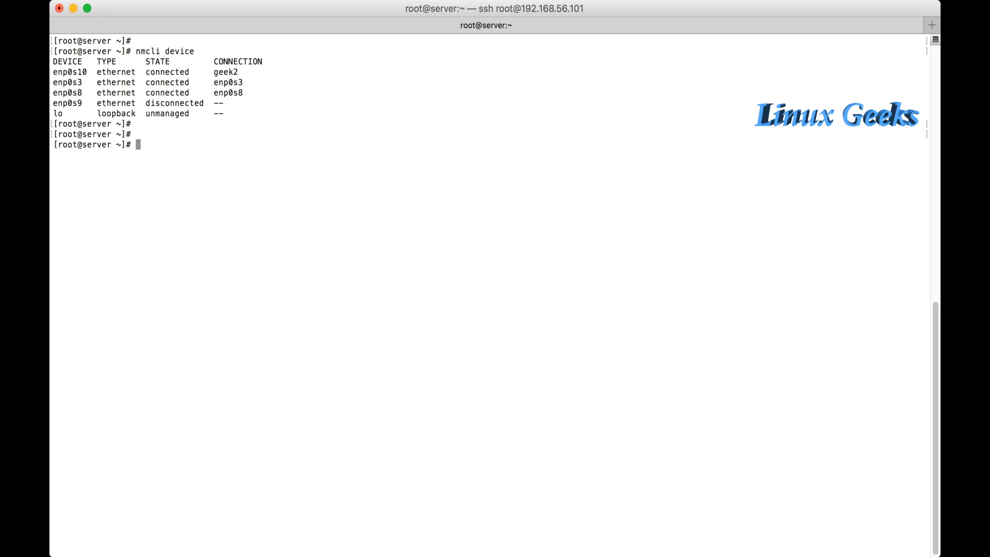
pyautogui.write('nmc')
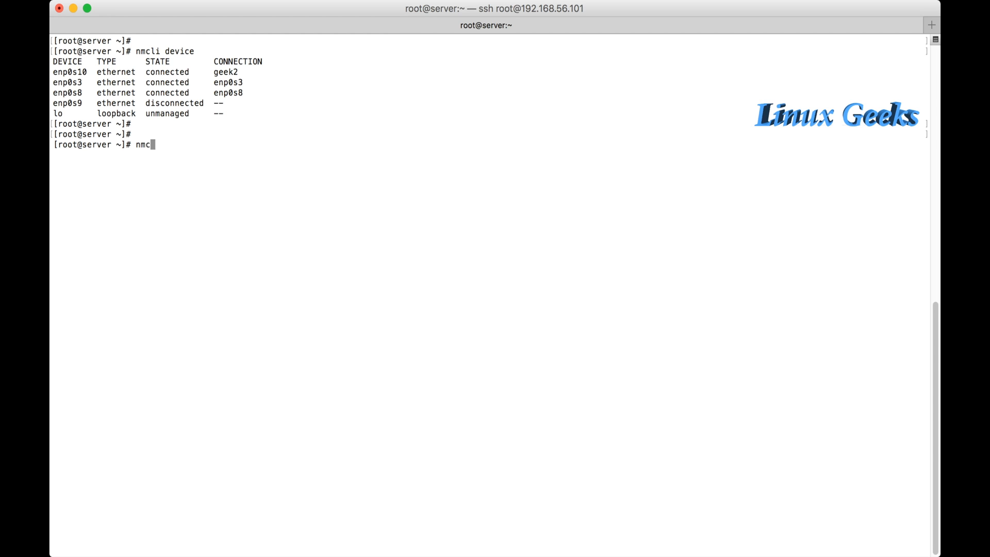
pyautogui.write('i device')
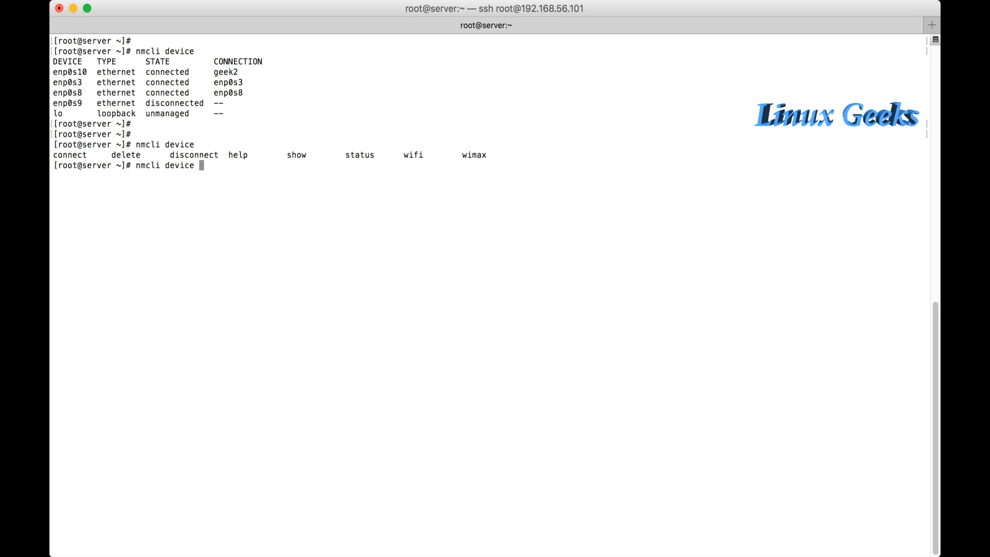
pyautogui.write('status help')
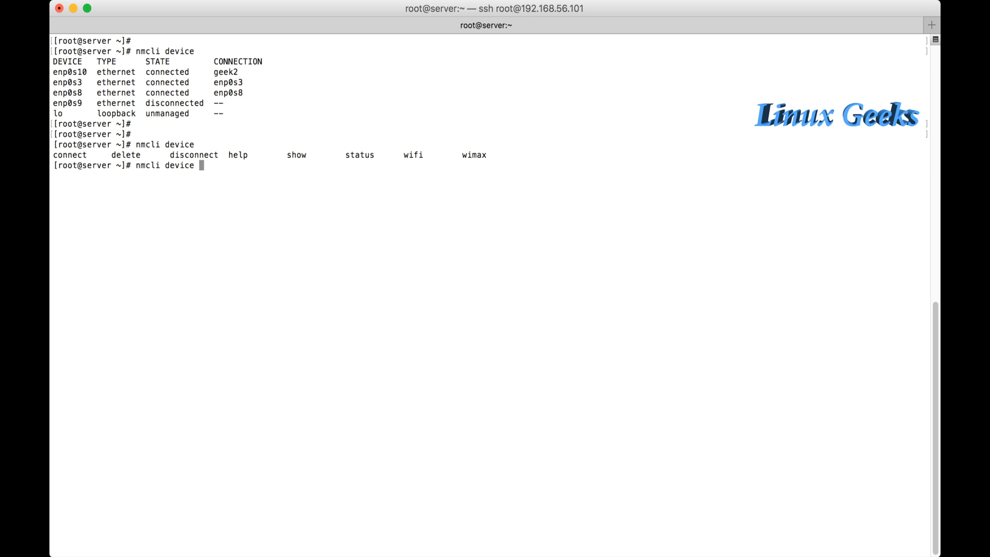
# Abandon the pending command and add bridge connection br0 with interface name br0
pyautogui.press('Enter')
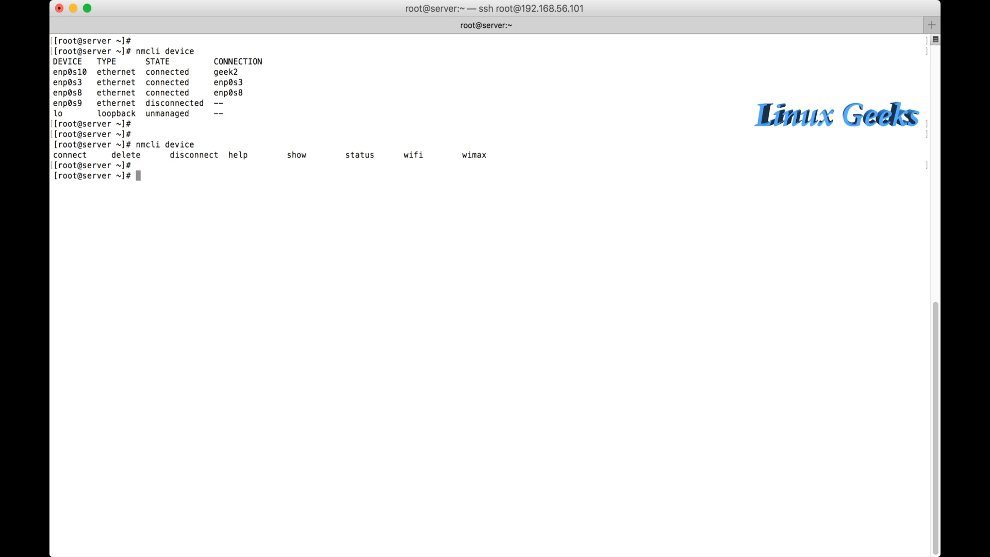
pyautogui.write('nm')
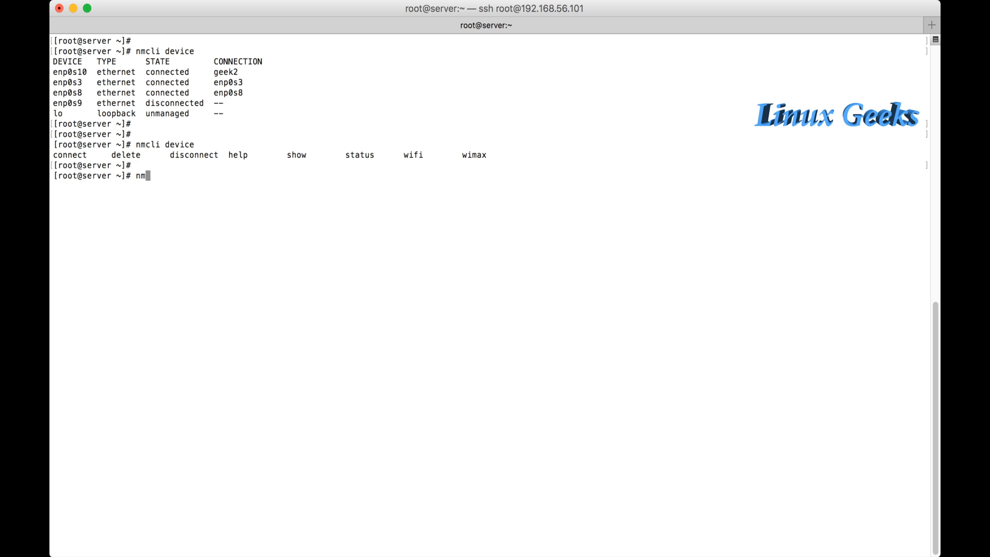
pyautogui.write('cli')
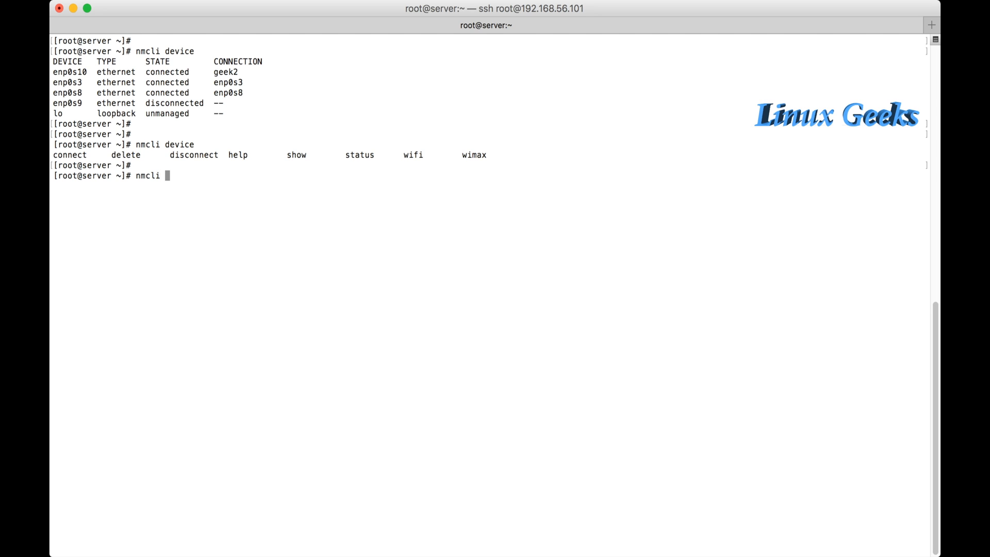
pyautogui.write('connection')
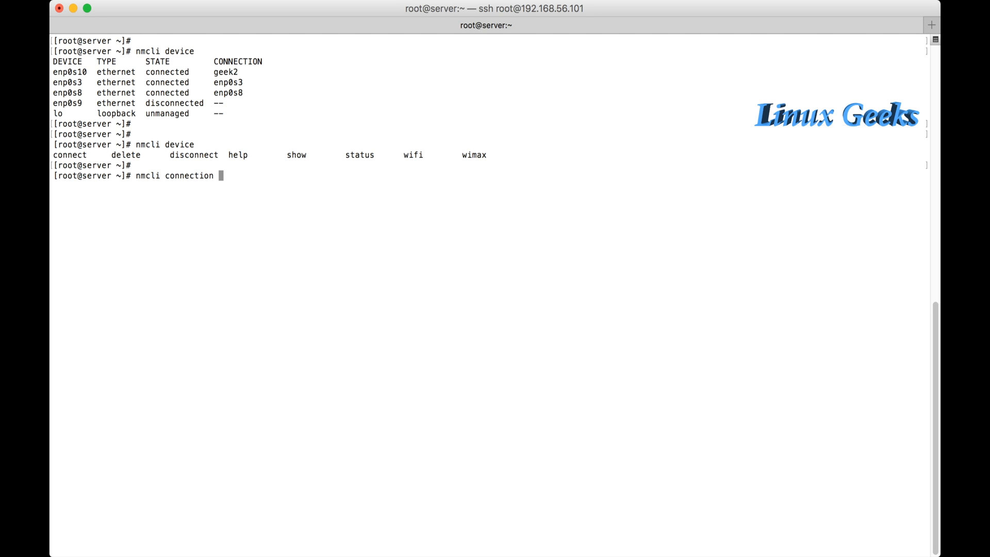
pyautogui.write('add ty')
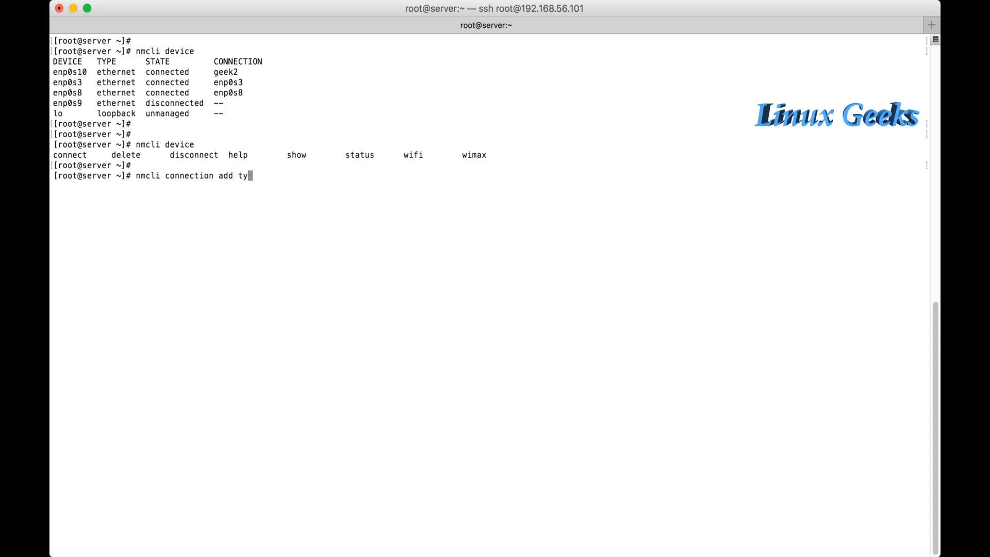
pyautogui.write('pe')
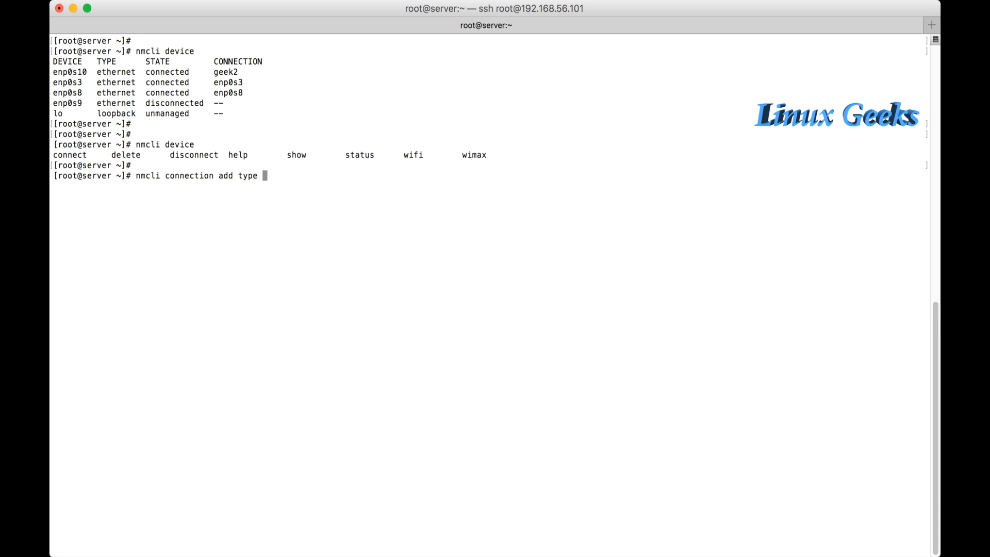
pyautogui.write('b')
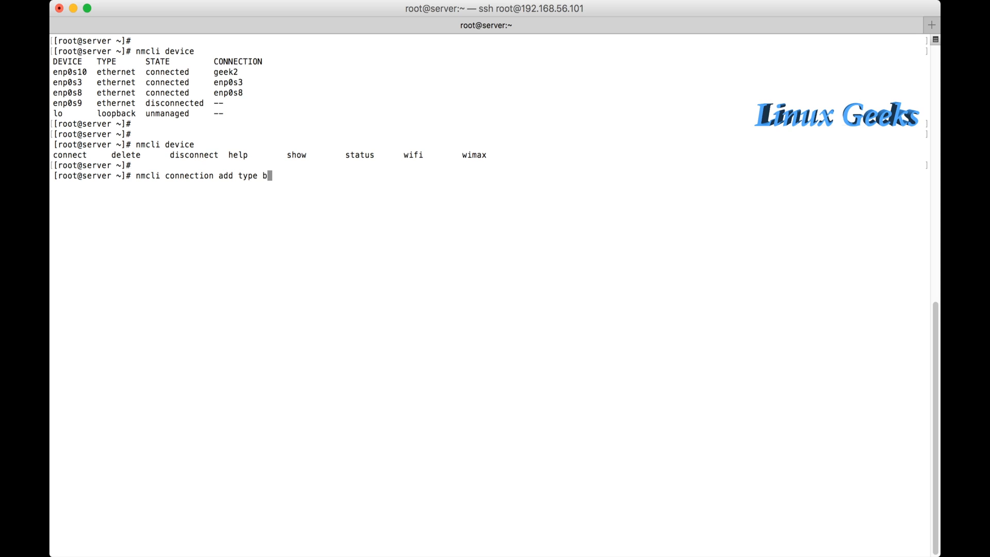
pyautogui.write('ridge')
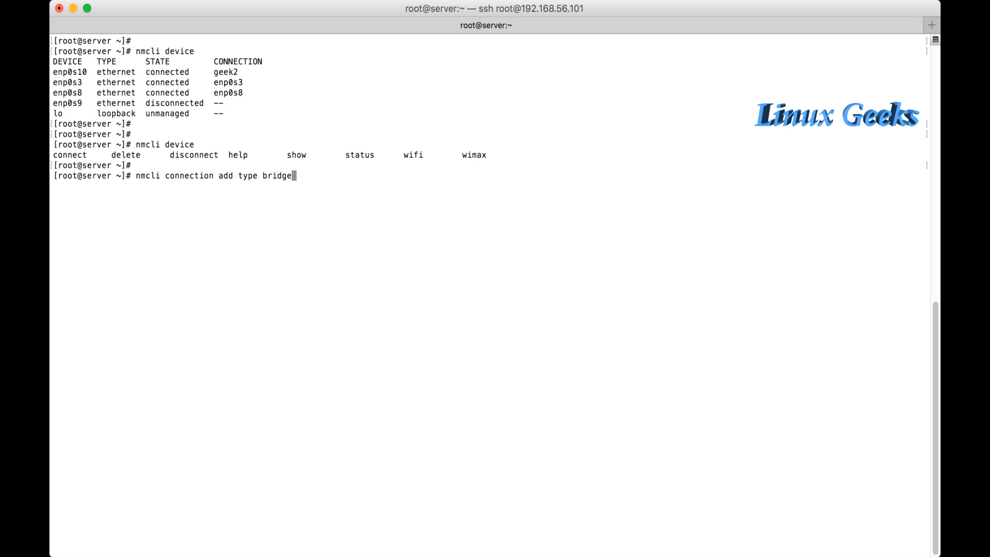
pyautogui.write('con')
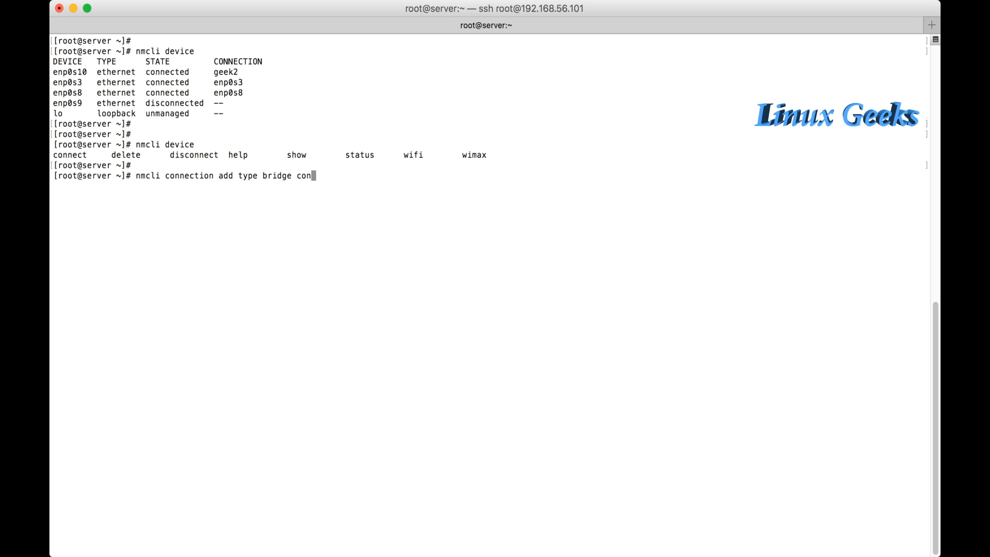
pyautogui.write('-name')
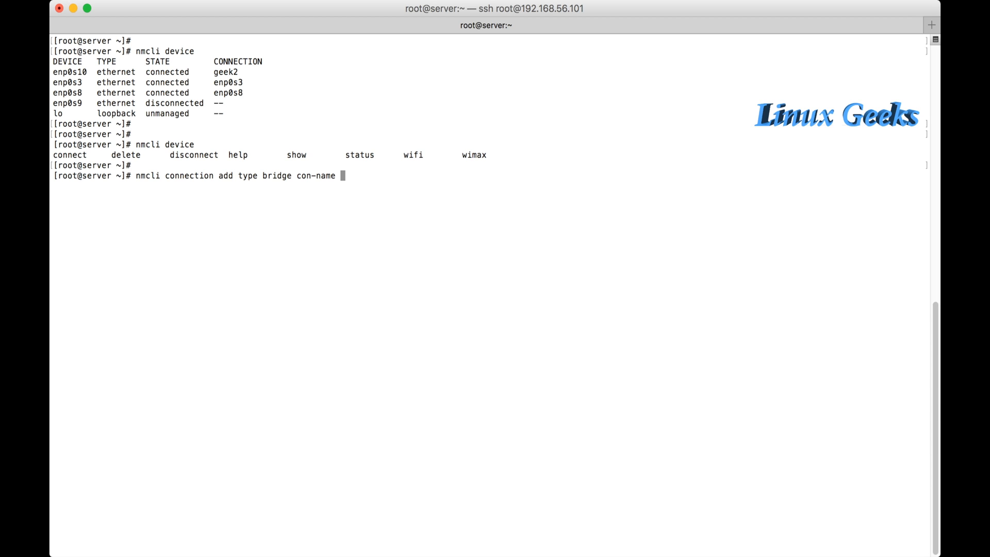
pyautogui.write('br0 ifname')
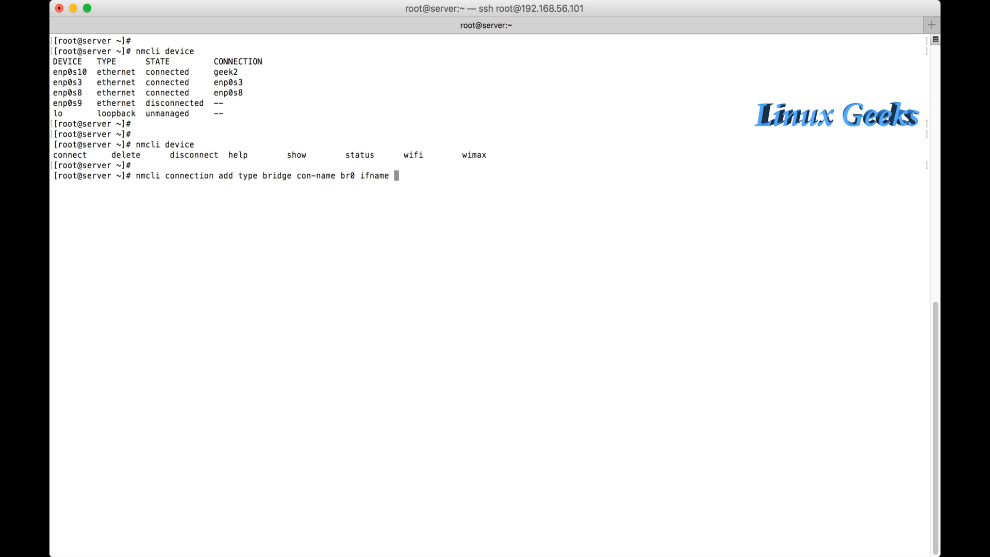
pyautogui.write('br0')
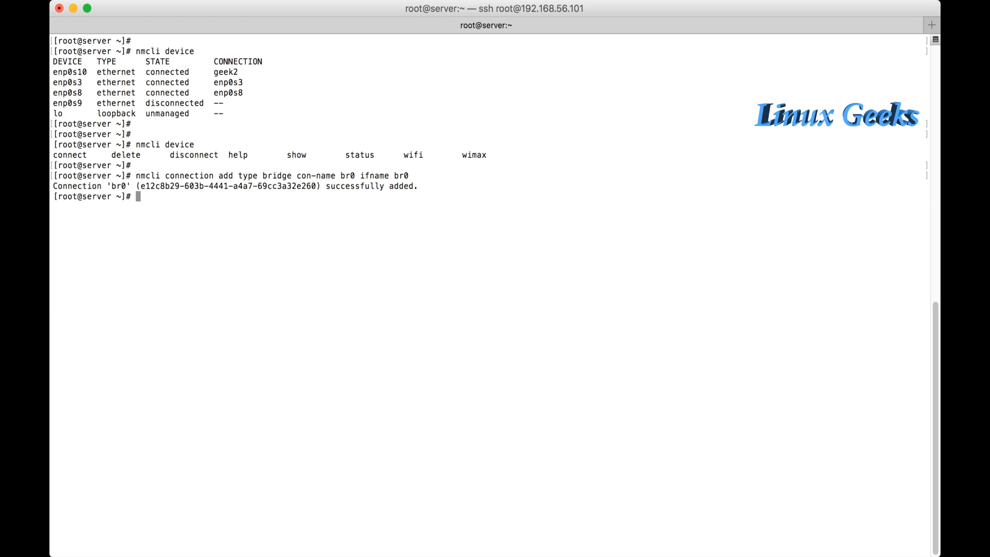
# Recheck nmcli device to see br0 listed as a bridge getting IP configuration
pyautogui.write('n')
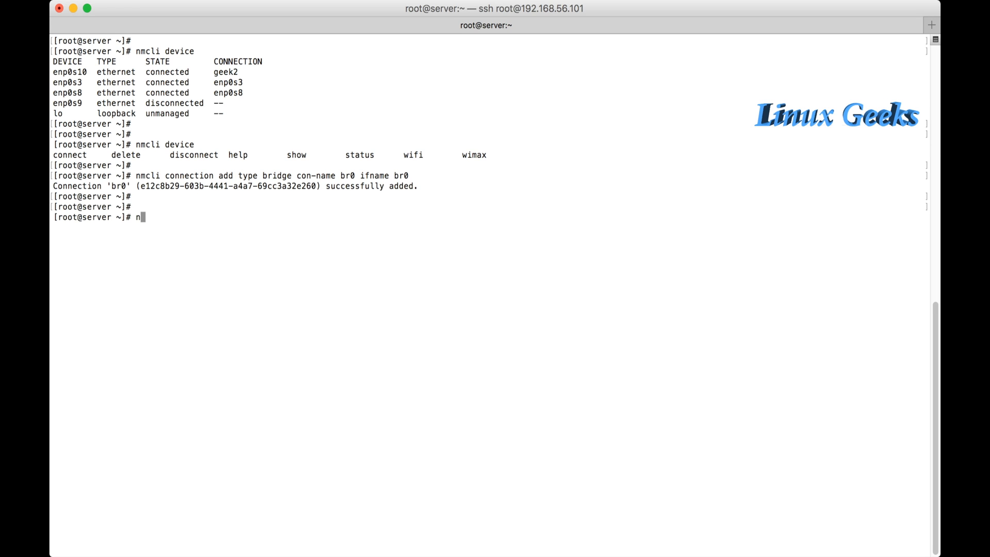
pyautogui.write('mcli device')
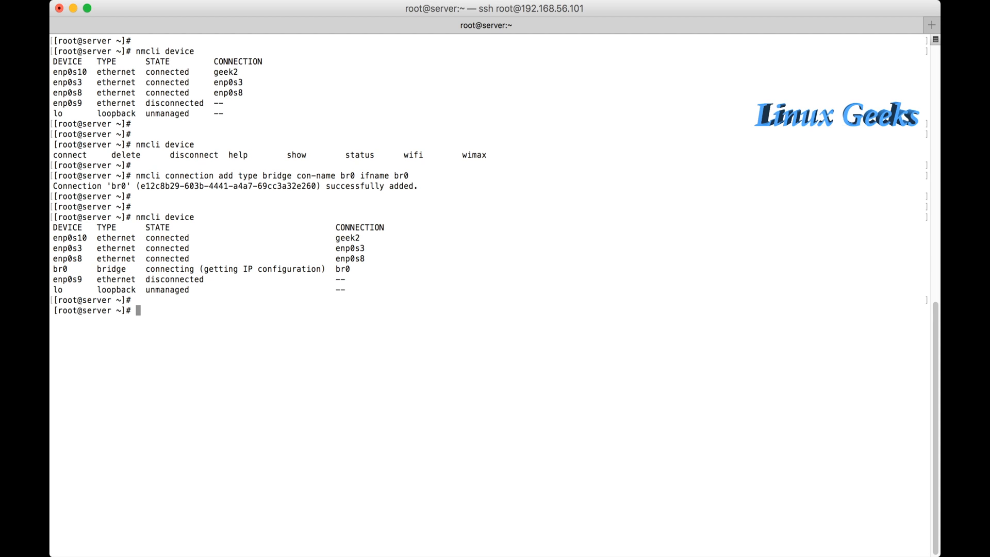
pyautogui.write('nmcli')
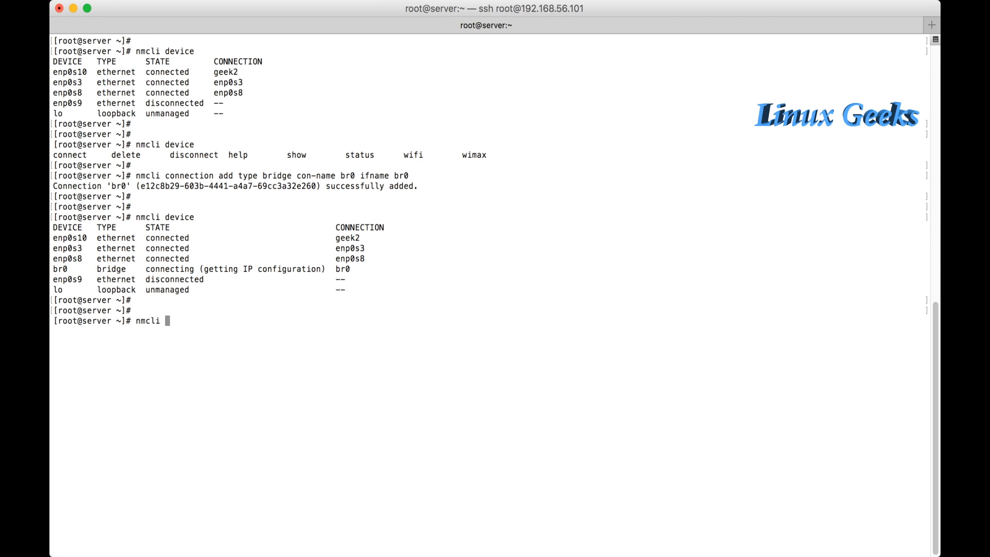
# Add bridge-slave connection br0-no1 on interface enp0s8 with master br0
pyautogui.write('connection')
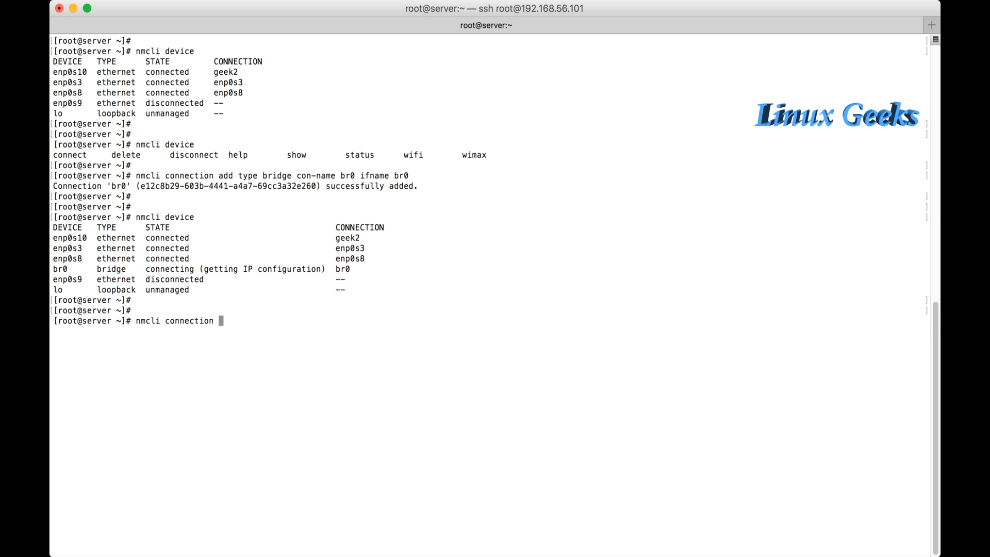
pyautogui.write('add')
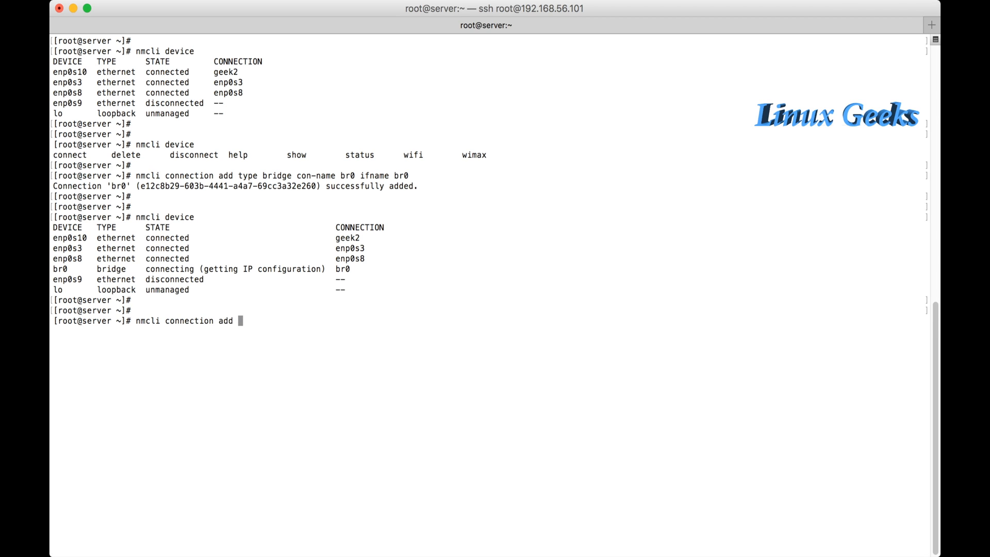
pyautogui.write('type')
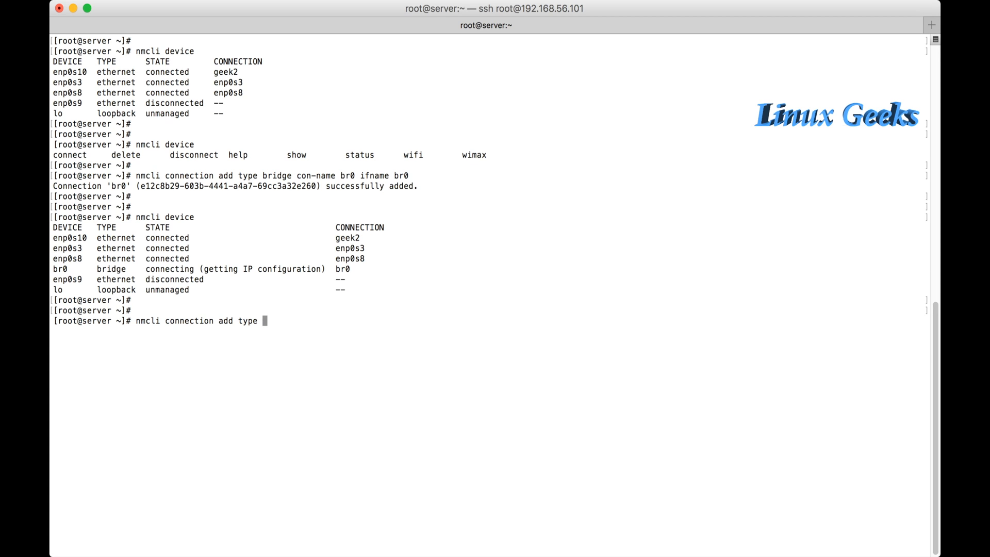
pyautogui.write('b')
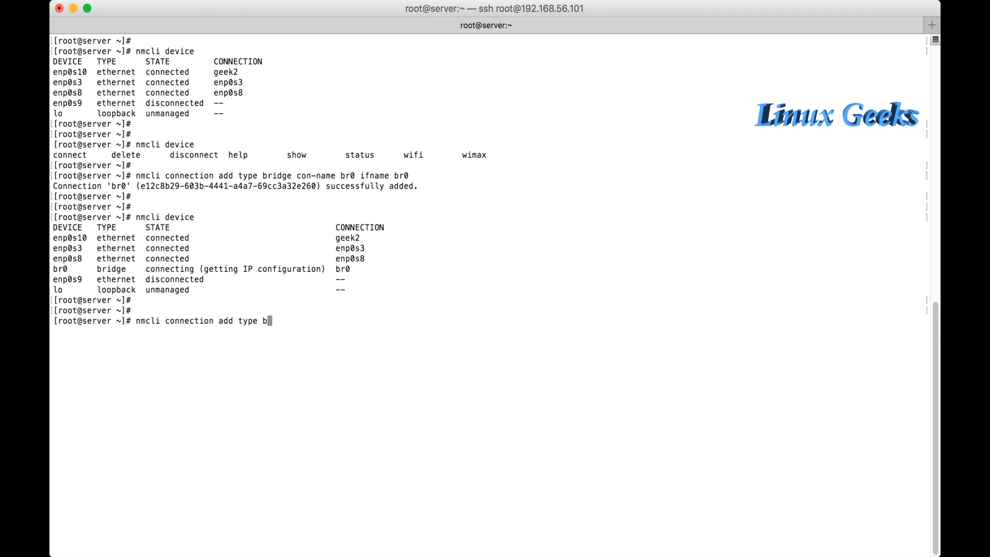
pyautogui.write('ridge-')
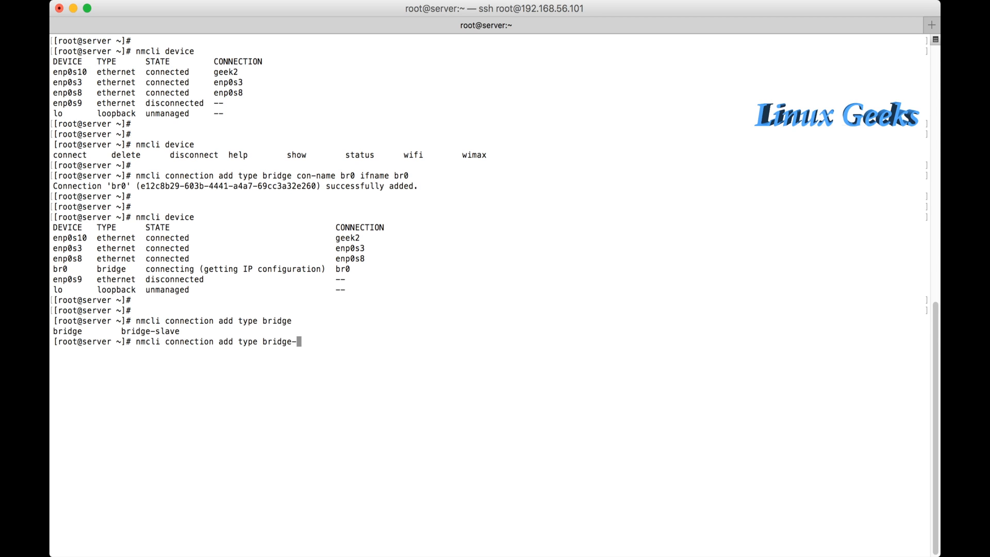
pyautogui.write('slave')
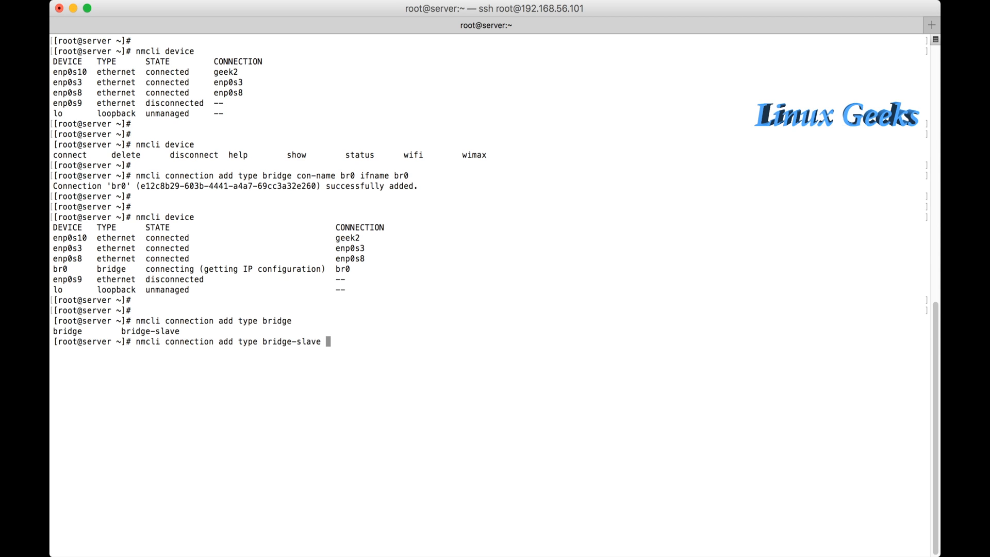
pyautogui.write('con-name')
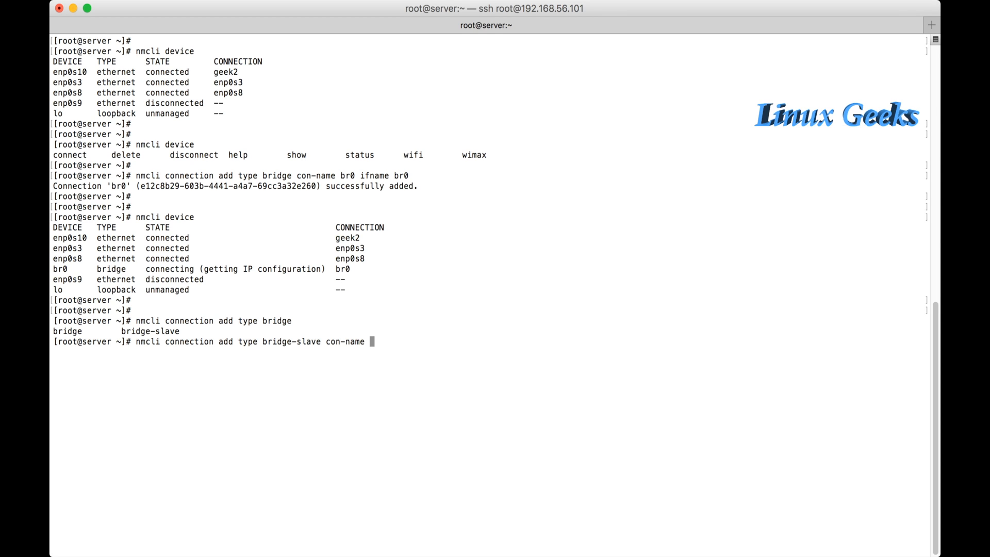
pyautogui.write('b')
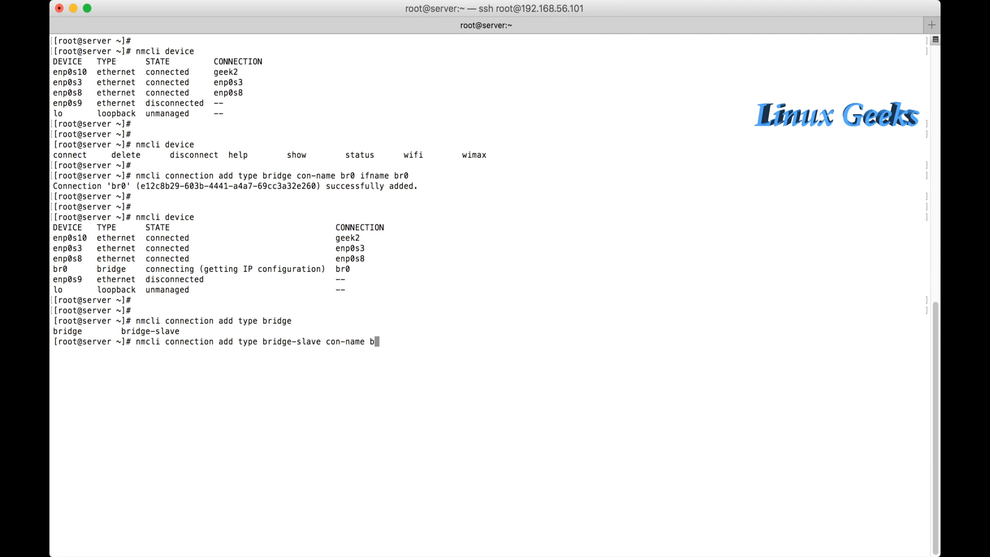
pyautogui.write('r0')
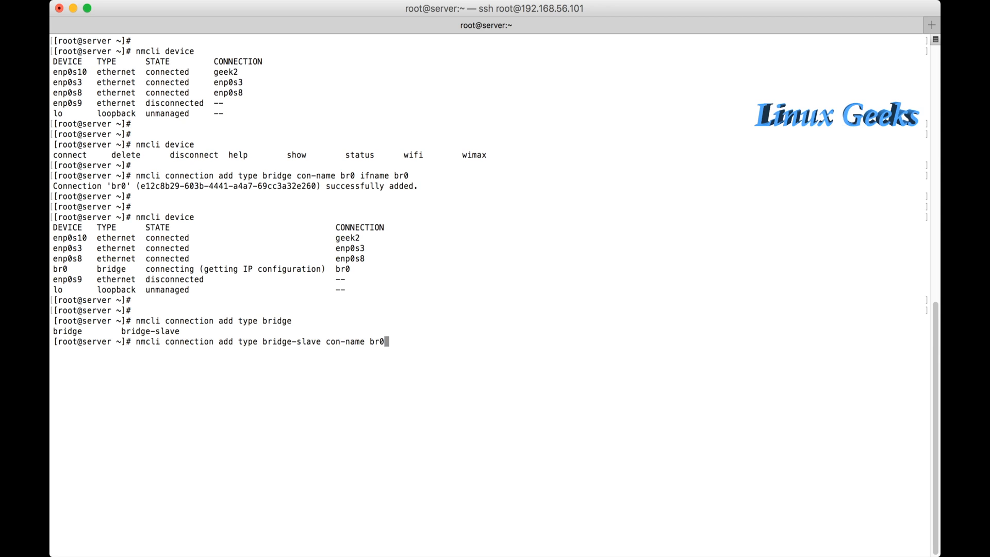
pyautogui.write('-no1')
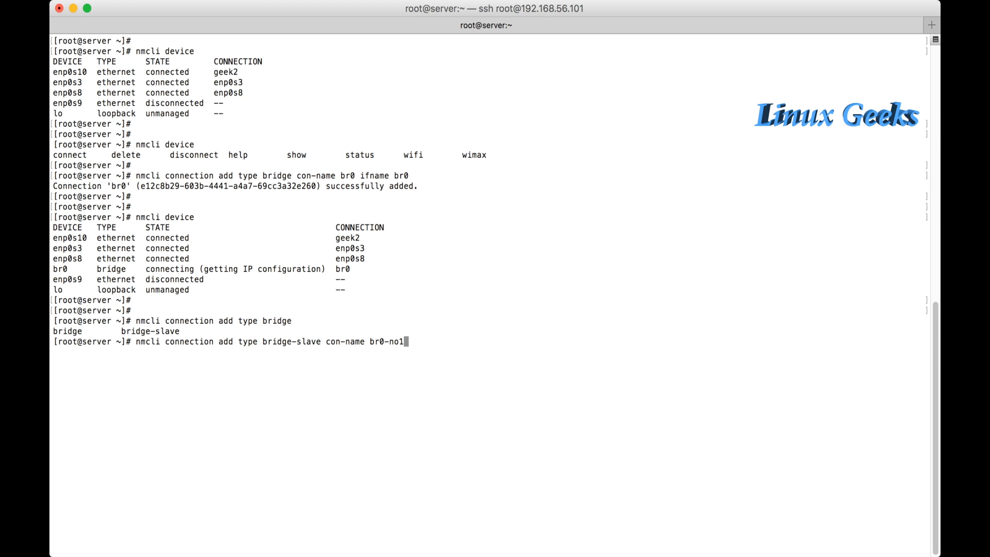
pyautogui.write('ifname')
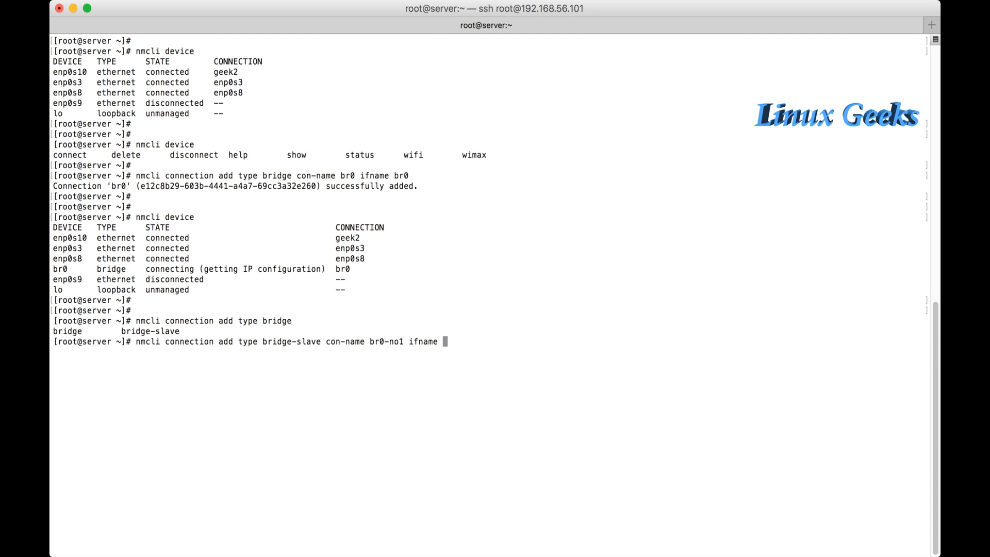
pyautogui.write('enp0s')
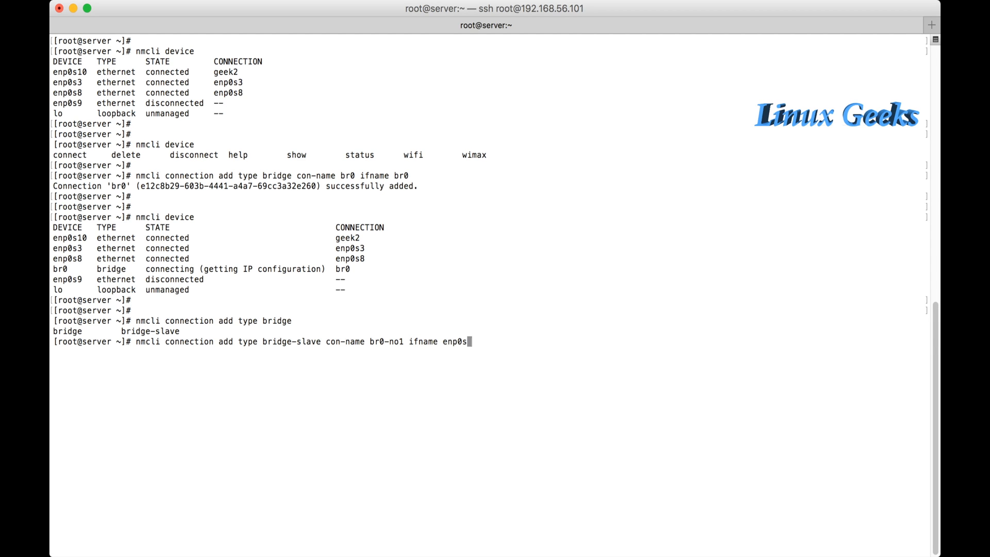
pyautogui.write('8')
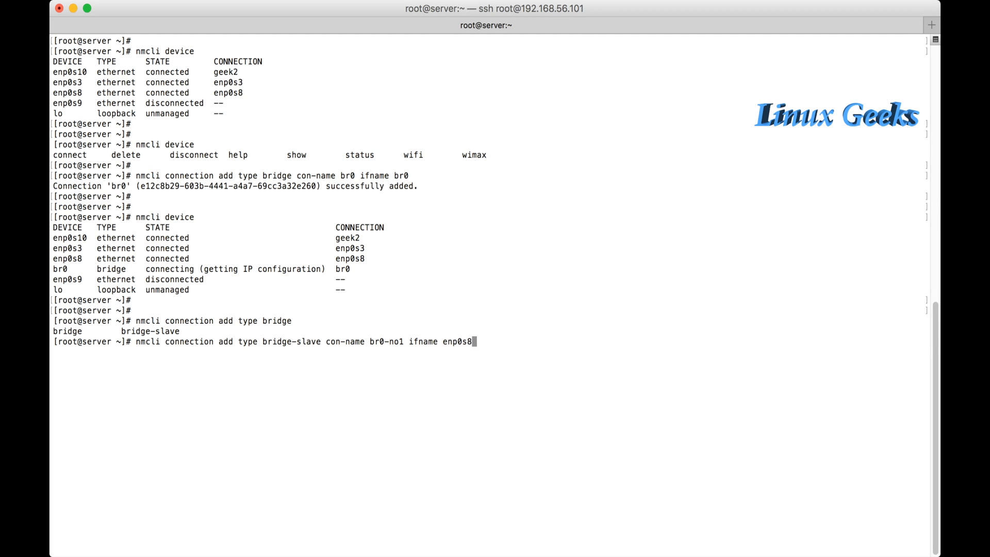
pyautogui.write('m')
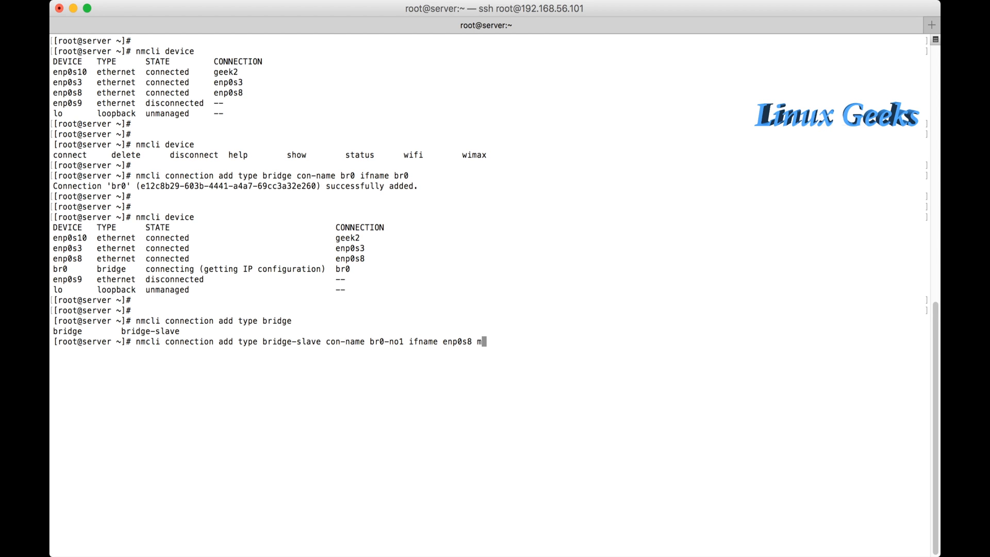
pyautogui.write('aster')
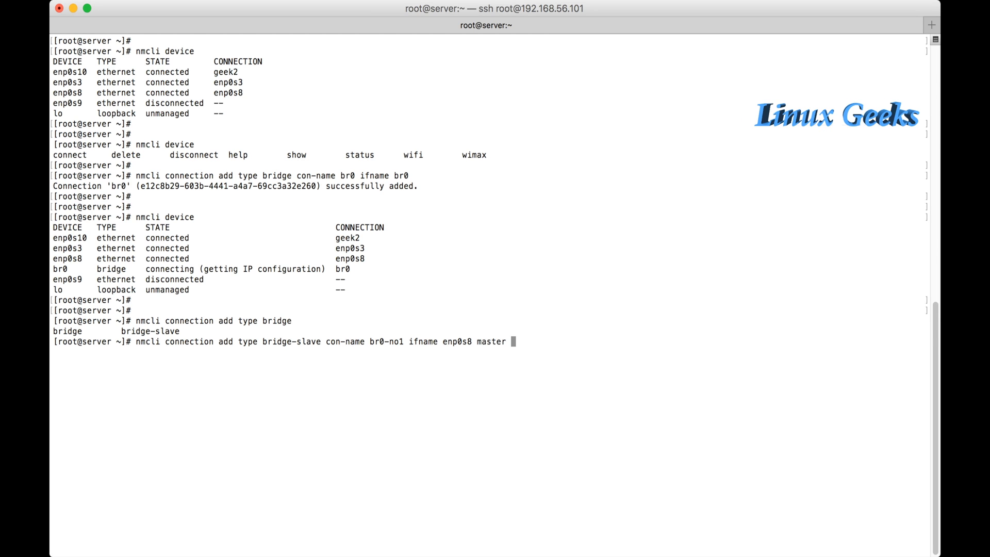
pyautogui.write('br0')
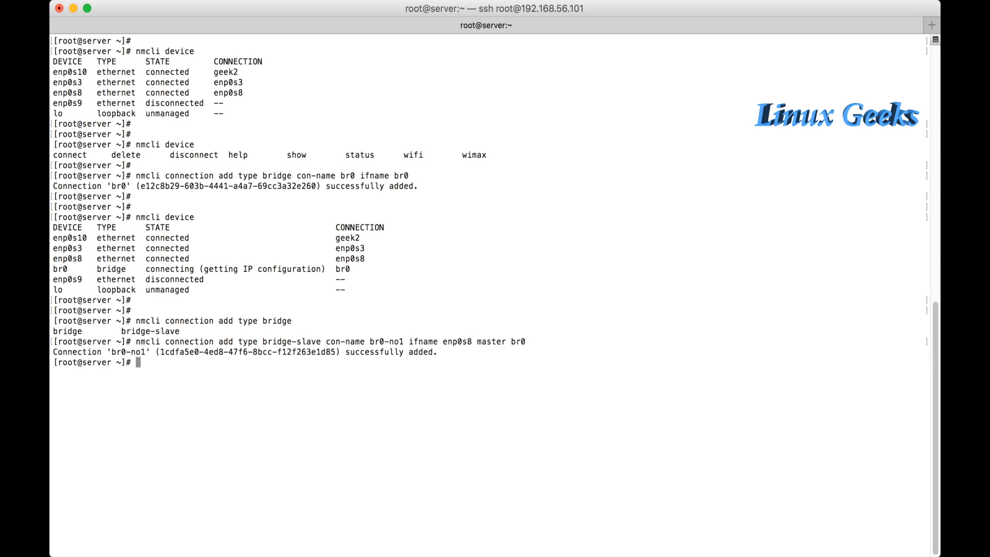
# Recheck device states, with br0 still getting IP configuration, then clear the screen
pyautogui.write('nm')
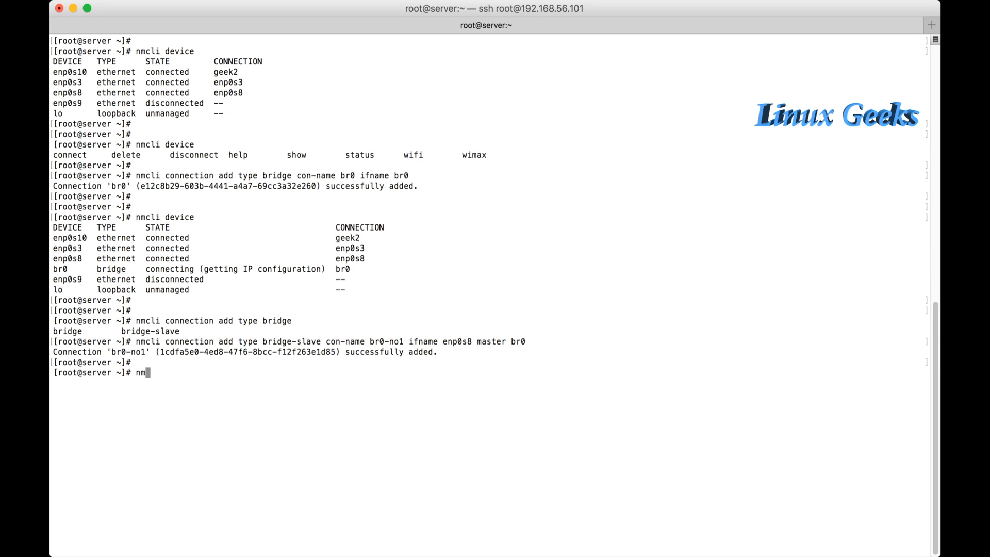
pyautogui.write('cli')
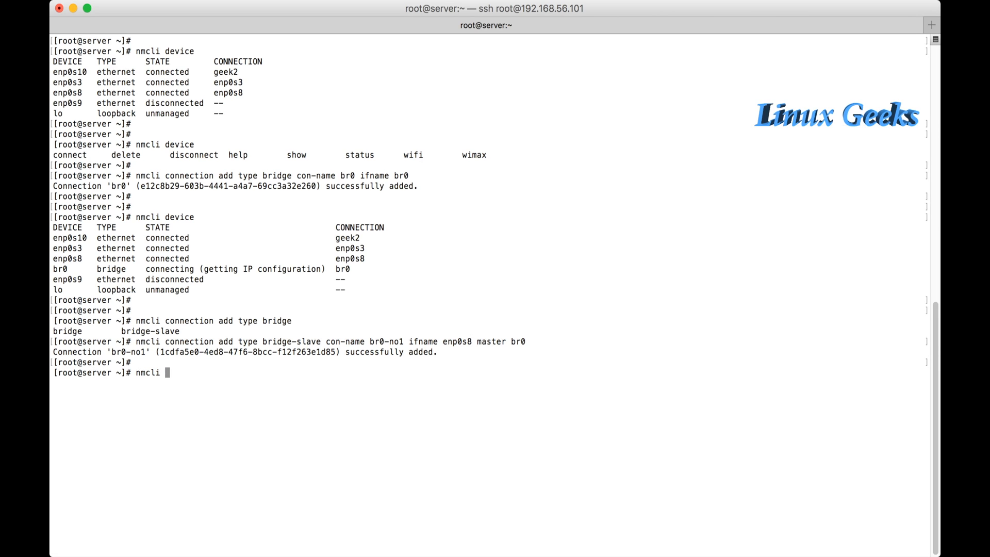
pyautogui.write('device')
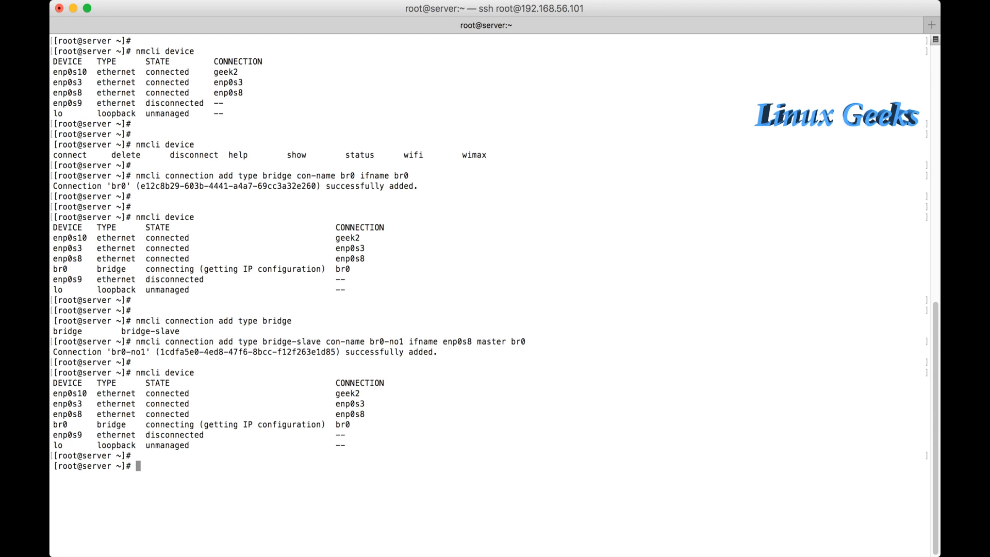
pyautogui.write('clear')
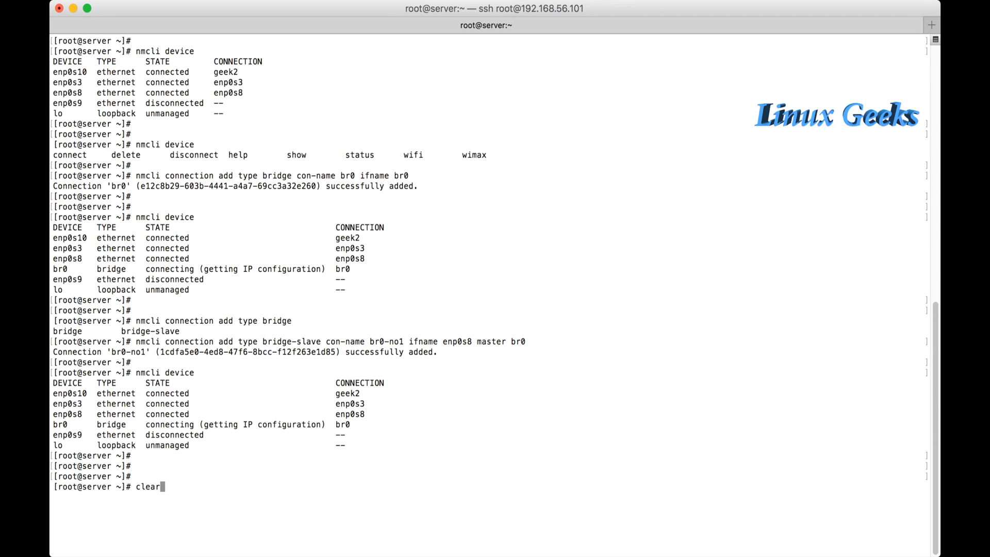
pyautogui.press('Enter')
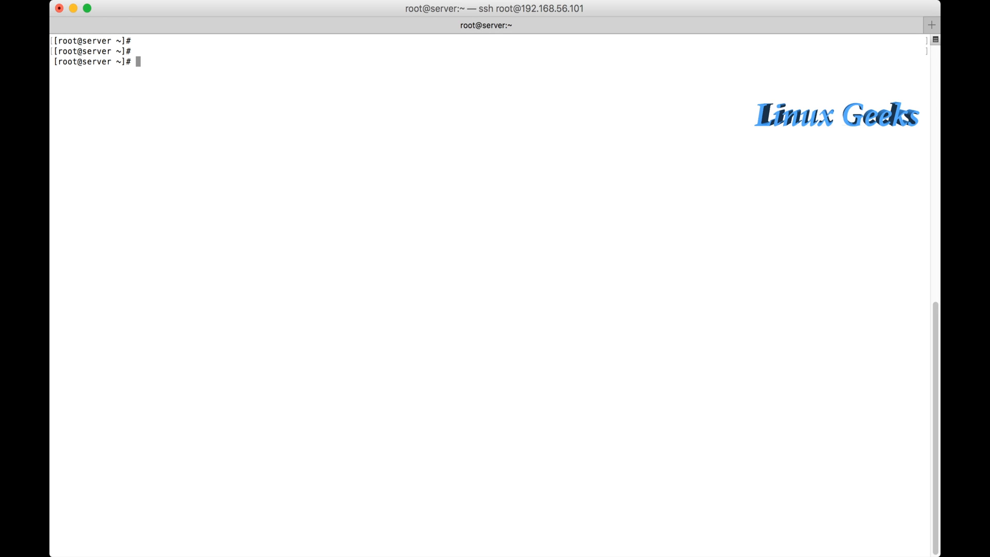
# Run brctl show, listing bridge br0 with STP enabled and no interfaces
pyautogui.write('brct')
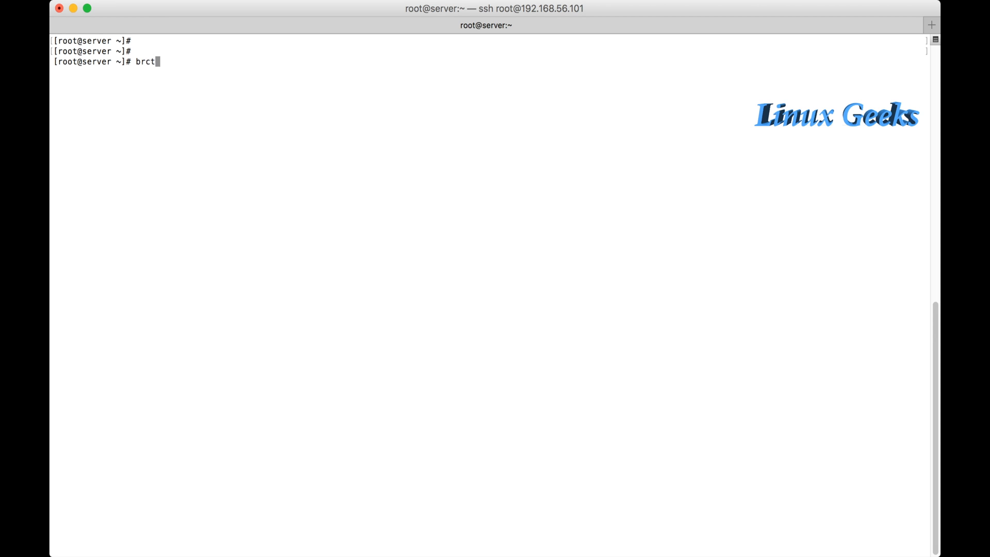
pyautogui.write('l show')
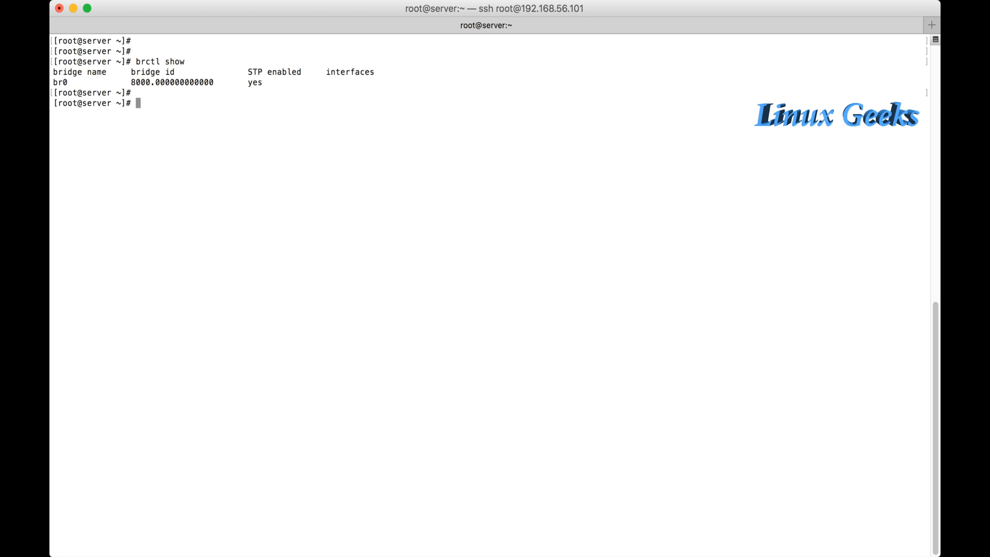
pyautogui.write('yum')
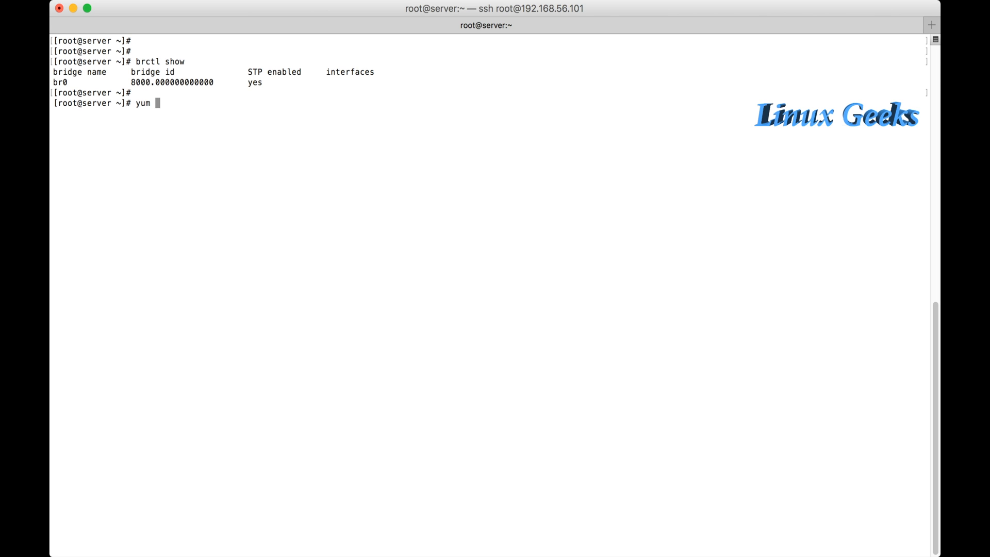
# Filter installed packages for 'bridge', confirming bridge-utils 1.5-9.el7 is installed
pyautogui.write('search')
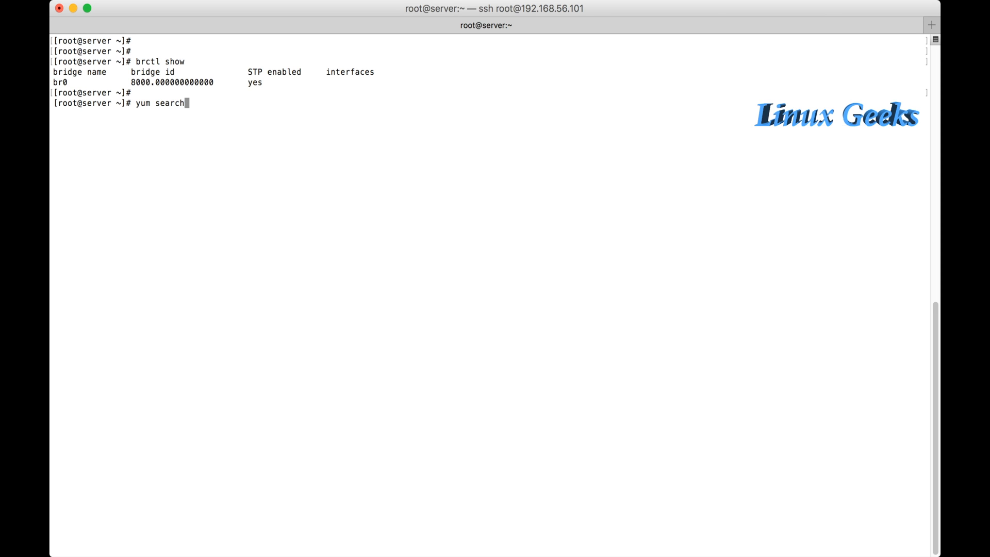
pyautogui.write('" "')
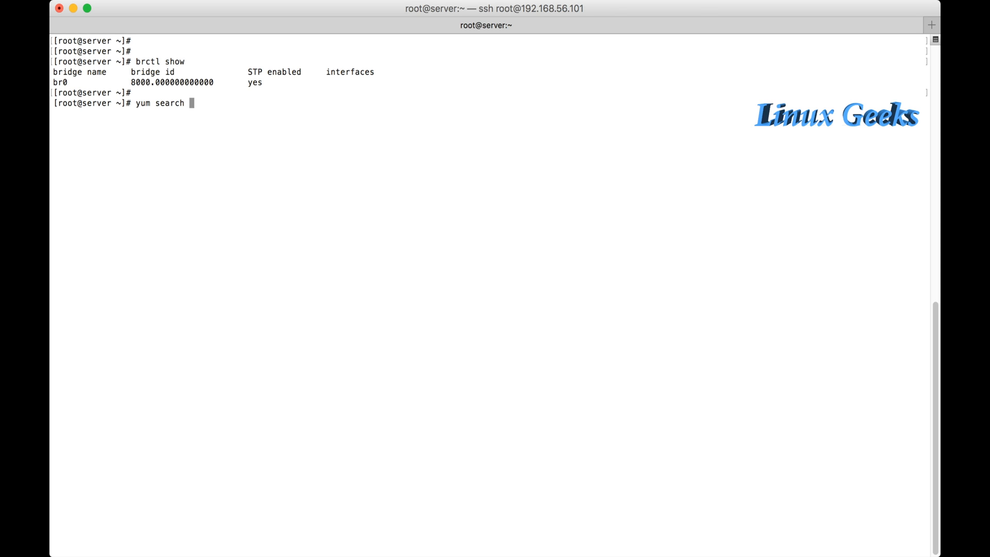
pyautogui.press('Backspace')
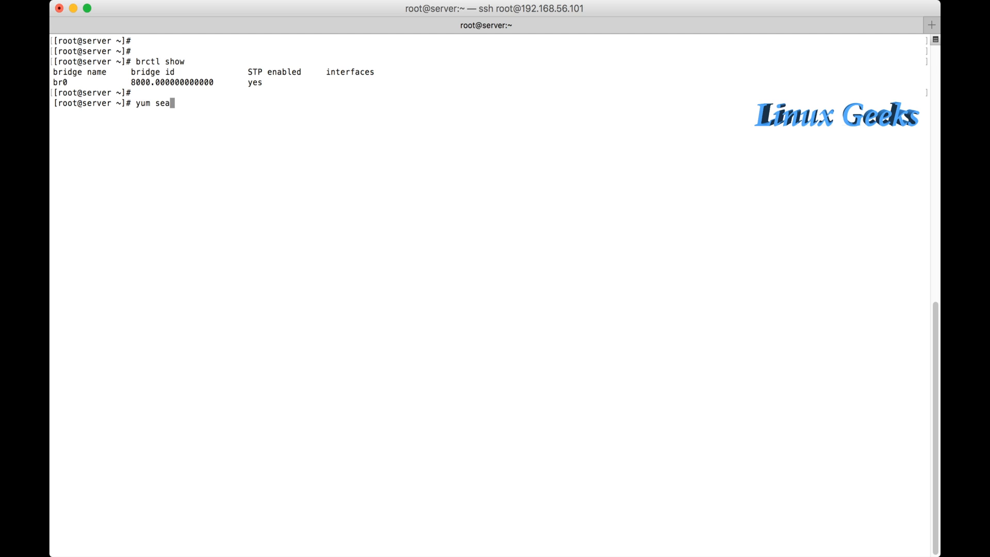
pyautogui.press('Backspace')
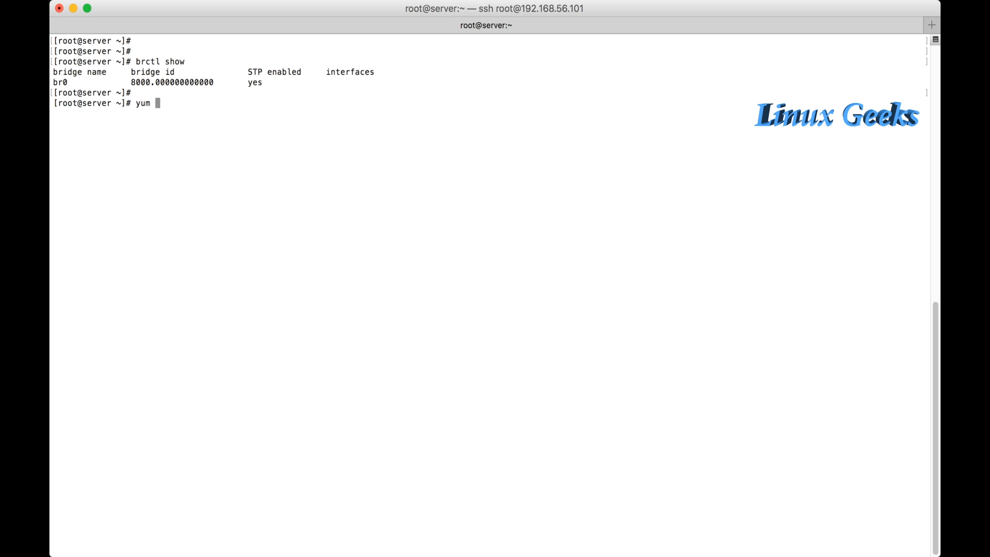
pyautogui.write('list installe')
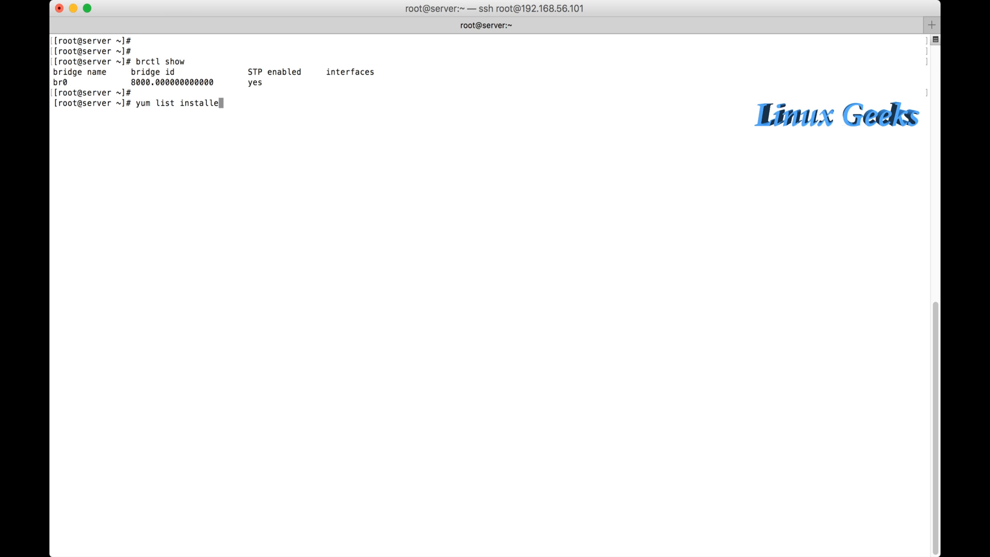
pyautogui.write('d | grep bridge')
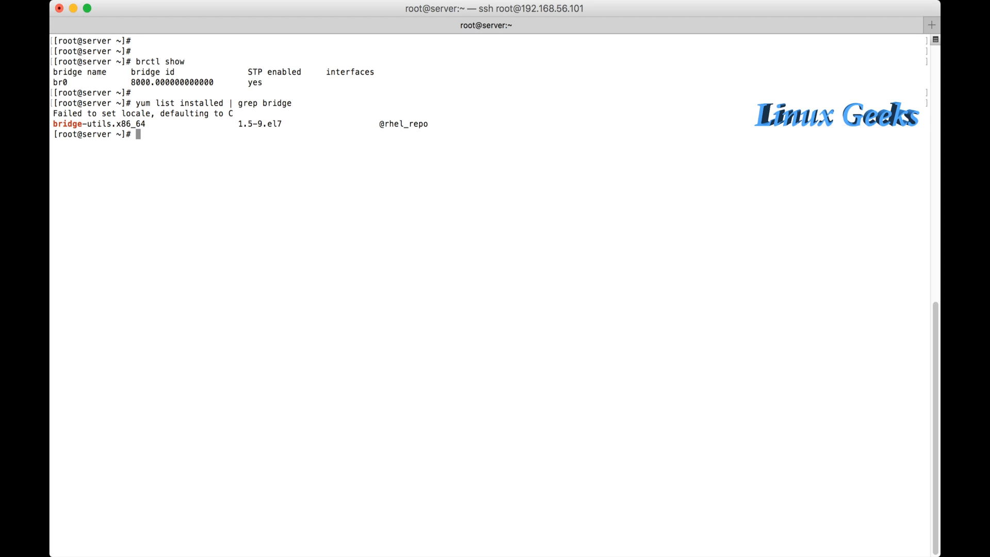
pyautogui.doubleClick(70, 123)
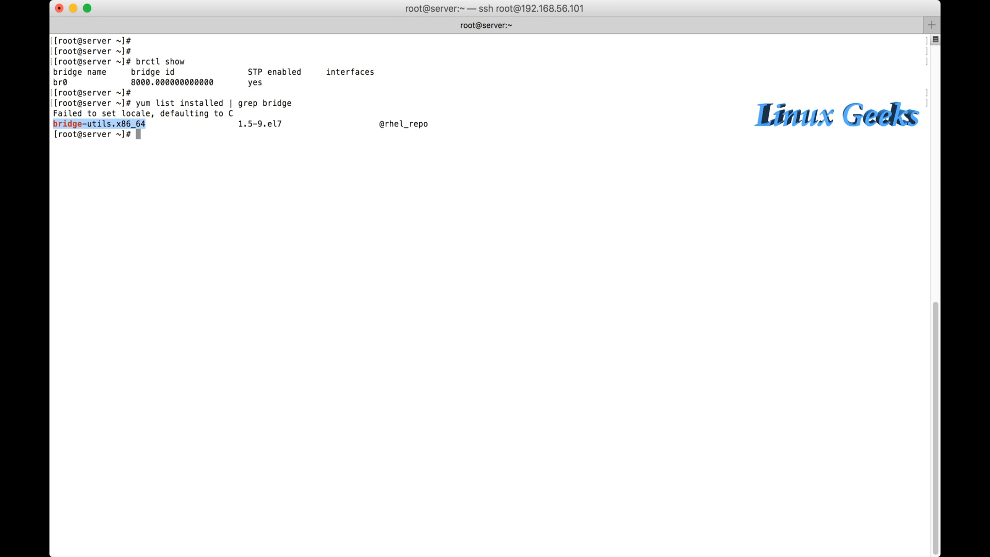